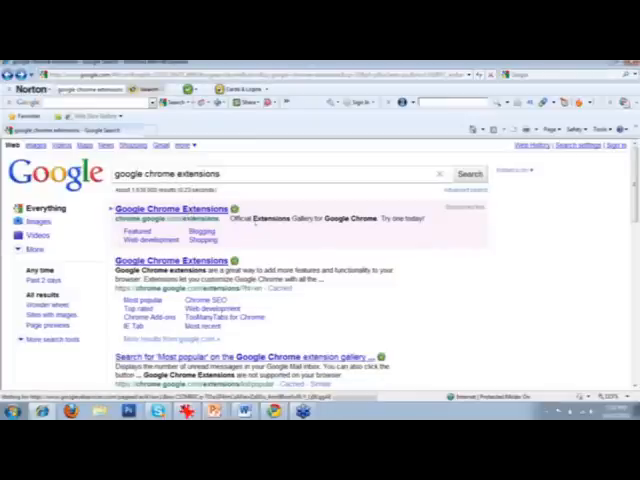
# Open the 'Google Chrome Extensions' gallery from the Google search results
pyautogui.click(170, 207)
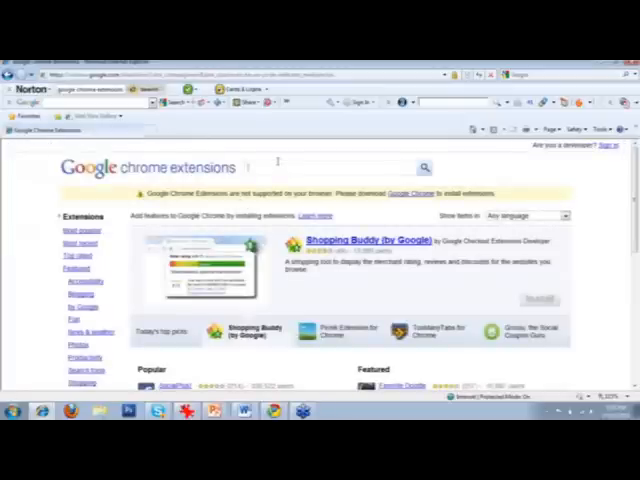
# Search the extensions gallery for 'facebook'
pyautogui.write('facebook.com/')
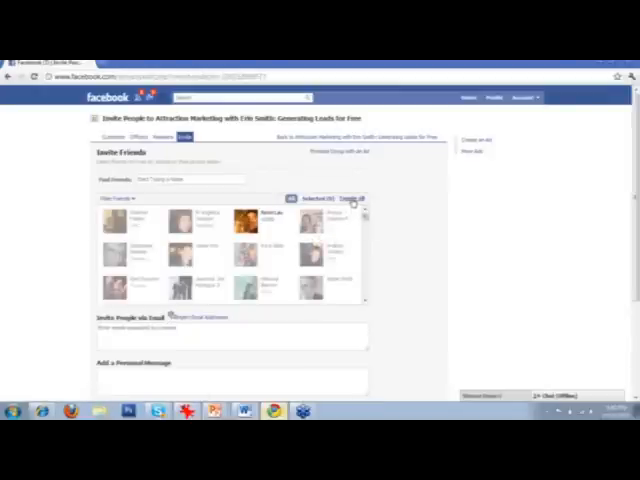
# Toggle all friends on the group's Invite Friends page and scroll toward Send Invitations
pyautogui.click(260, 220)
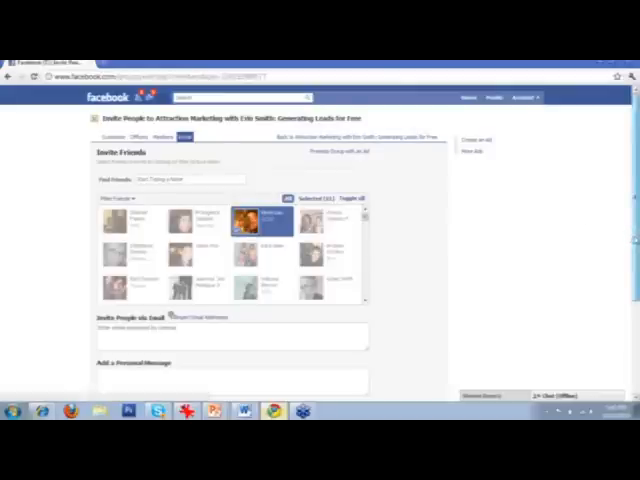
pyautogui.scroll(-3)
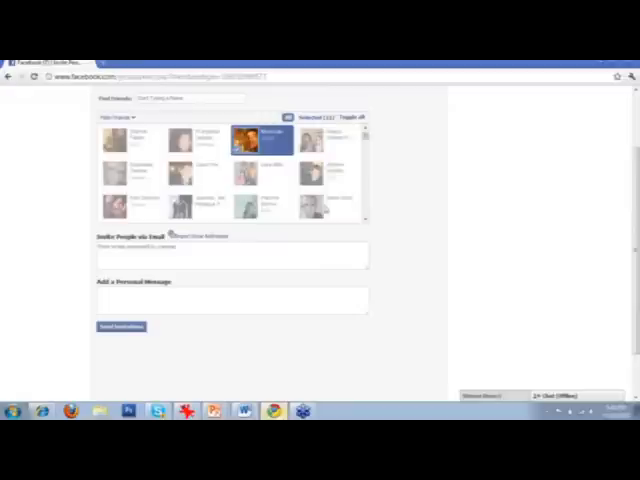